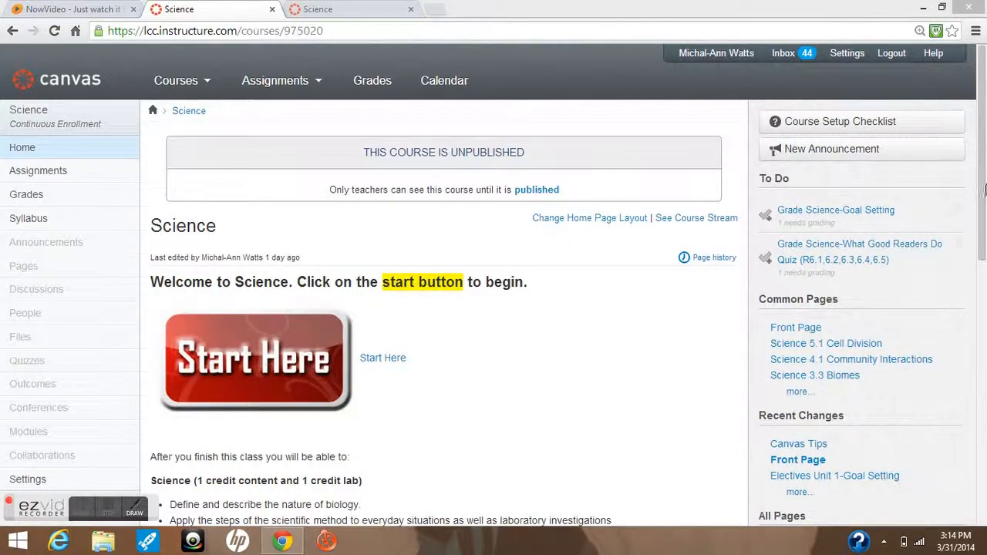
- Open the Life Science page from the gorilla picture on the Science course home page
scroll("down", 3)
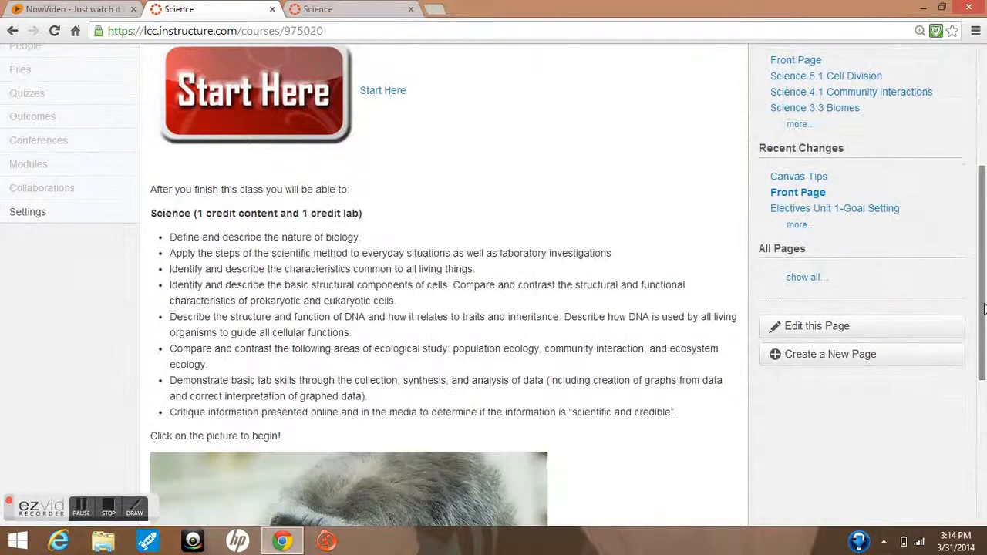
scroll("down", 3)
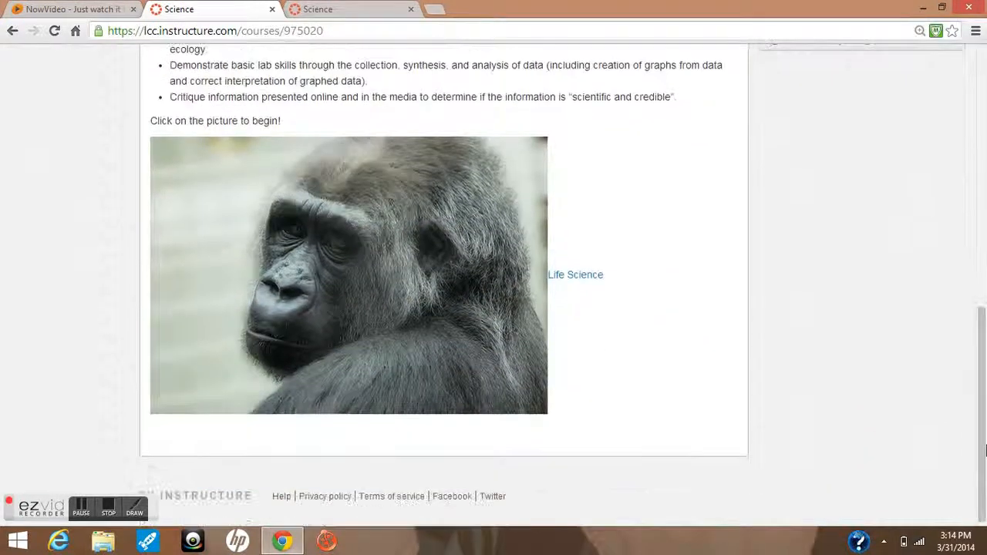
left_click(323, 296)
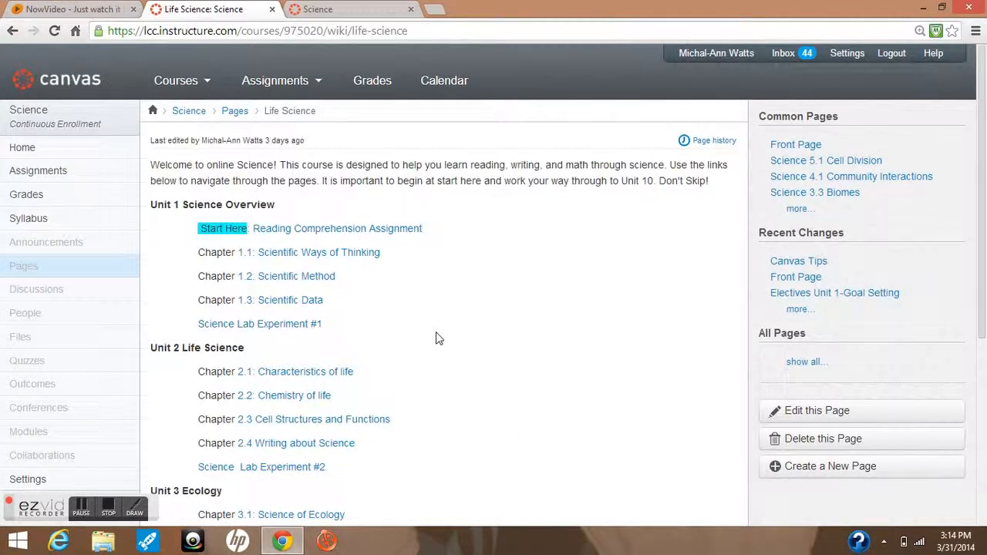
mouse_move(765, 259)
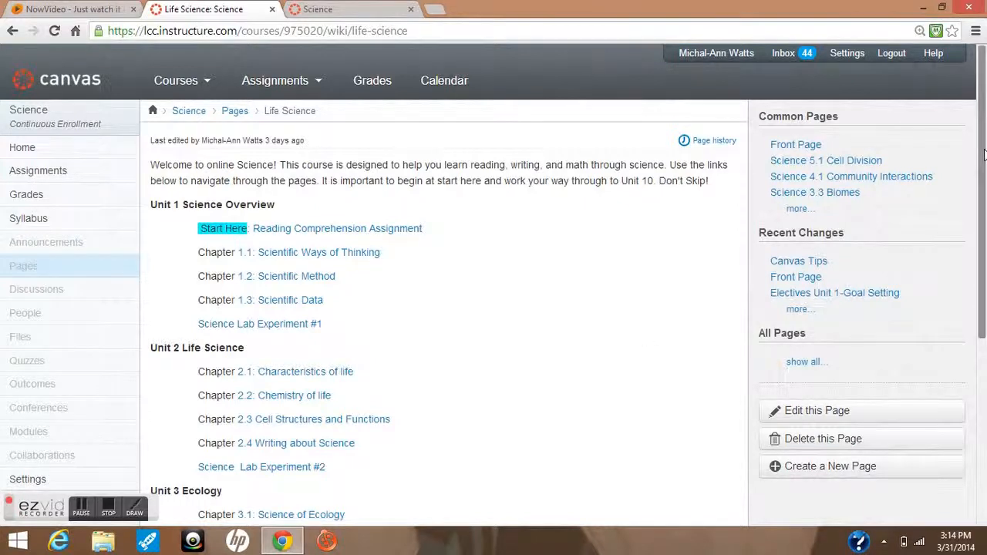
scroll("down", 3)
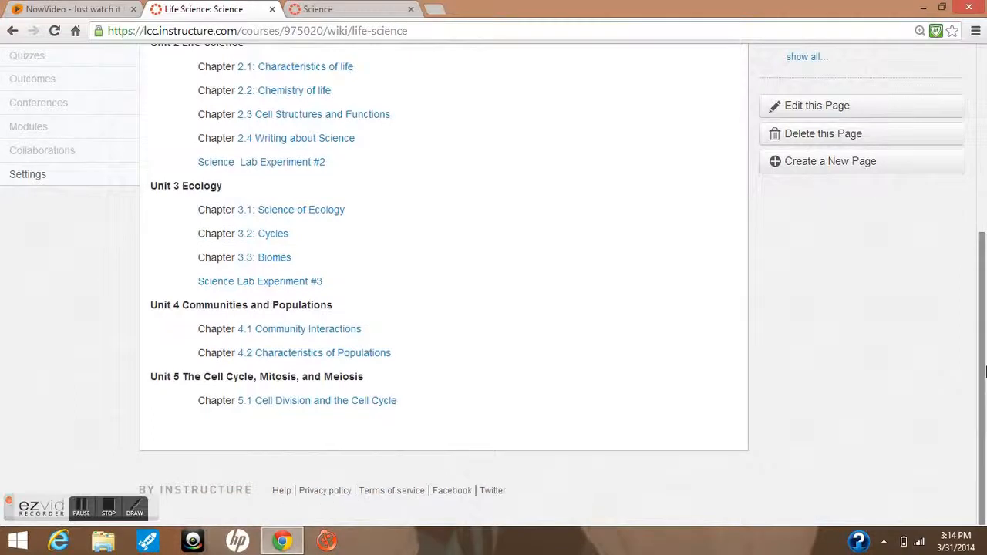
scroll("up", 3)
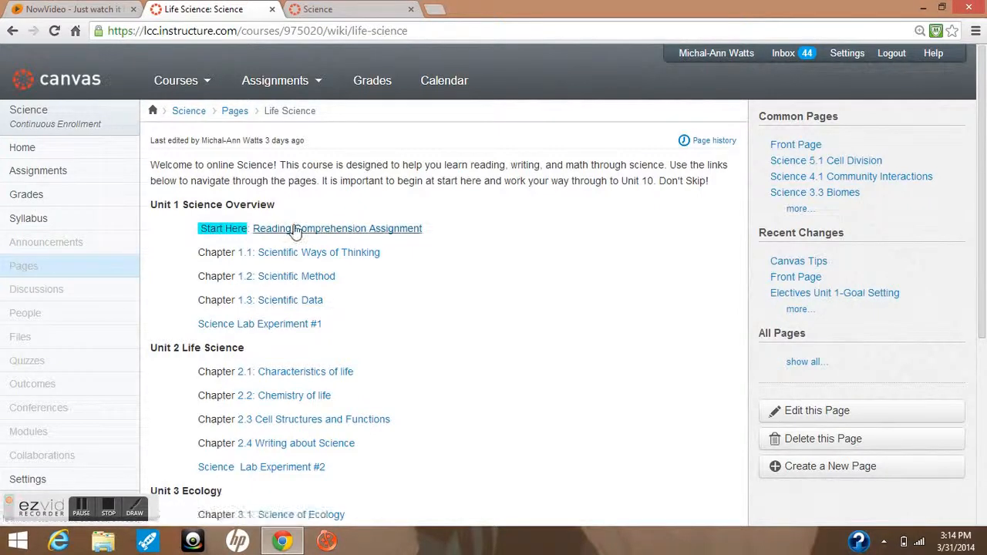
- Open the Reading Comprehension Assignment in another tab, then return to the Life Science page
left_click(336, 229)
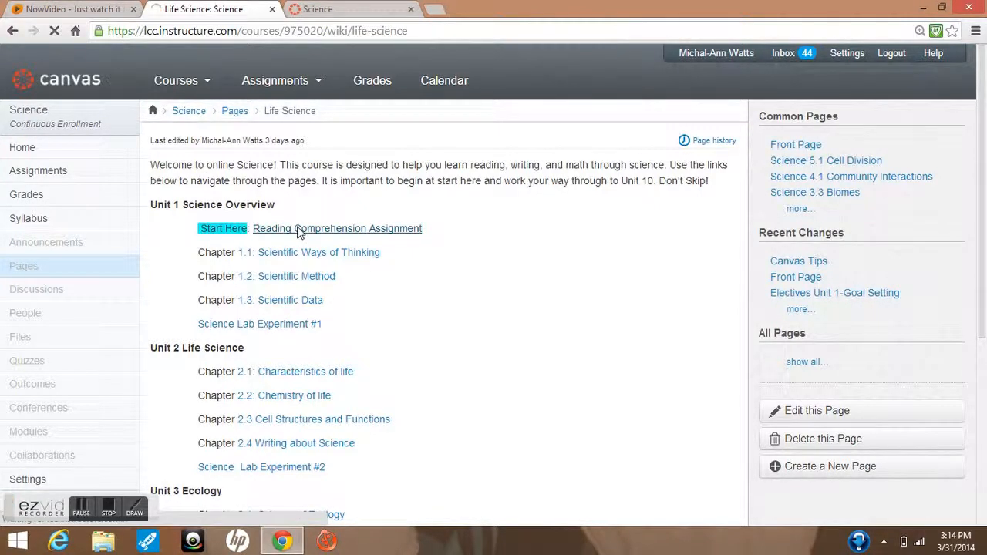
left_click(336, 228)
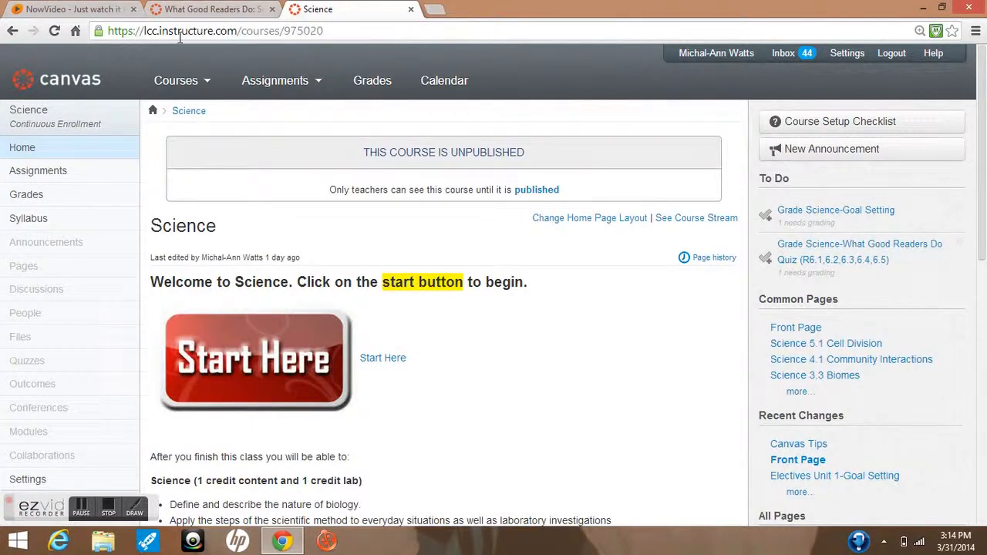
left_click(182, 80)
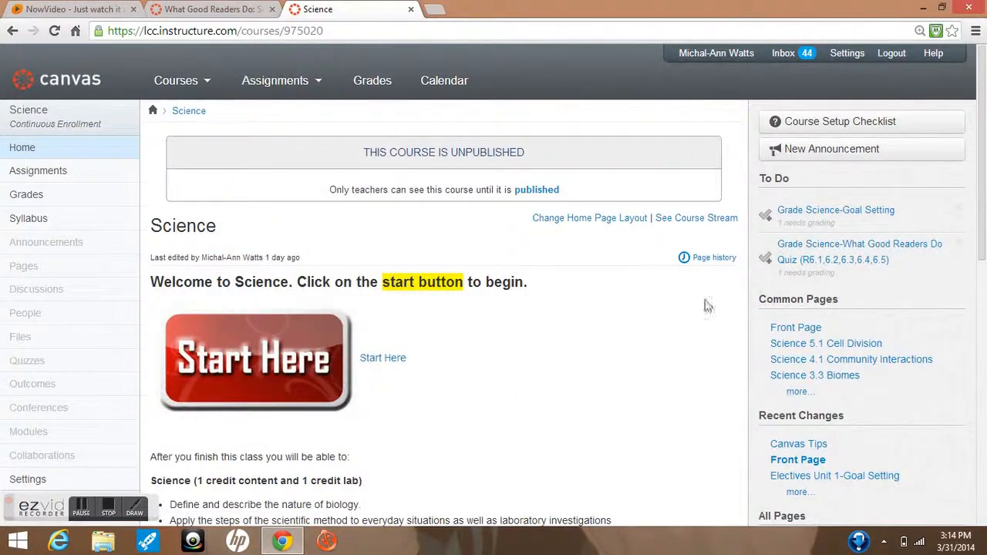
scroll("down", 3)
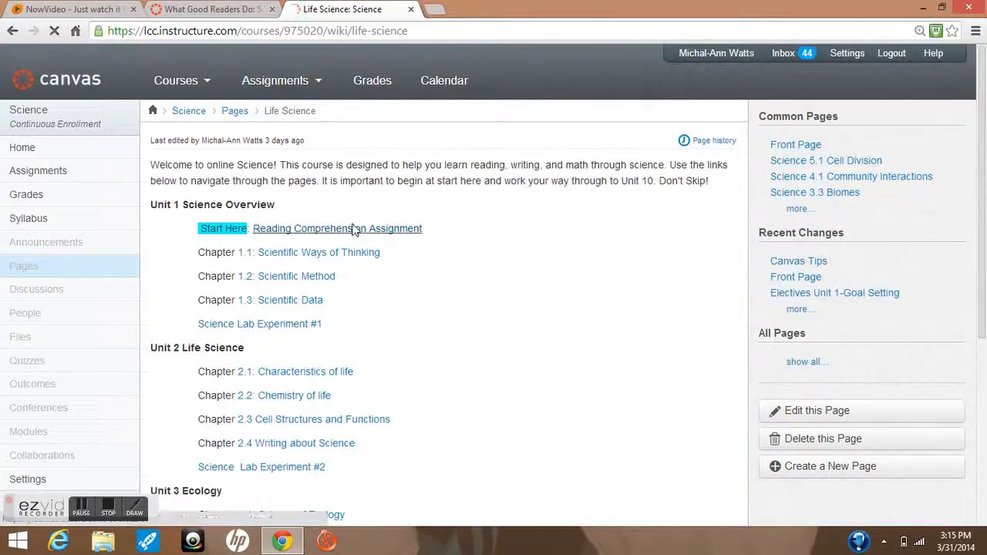
- Review the What Good Readers Do tips and launch the Good Readers Quiz under Task 2
left_click(336, 228)
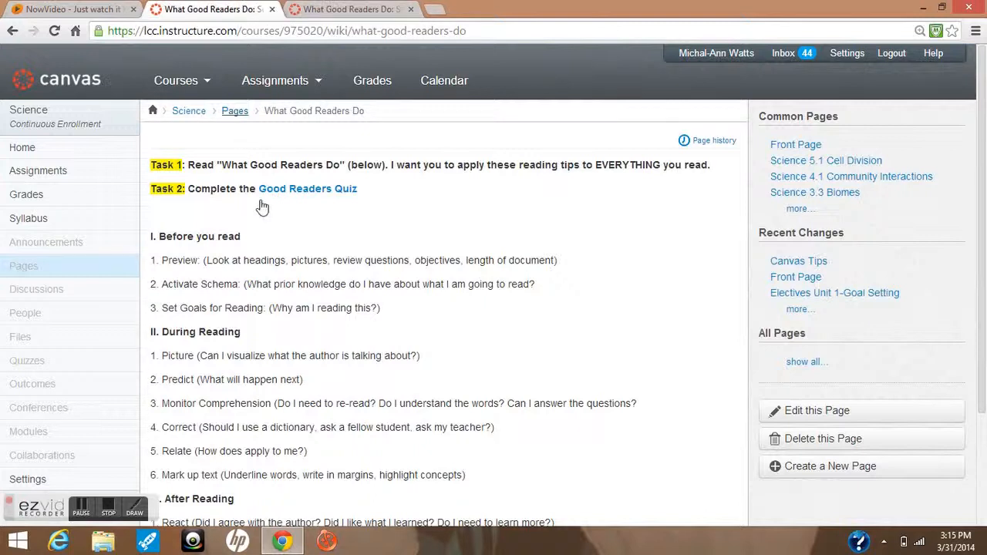
scroll("down", 3)
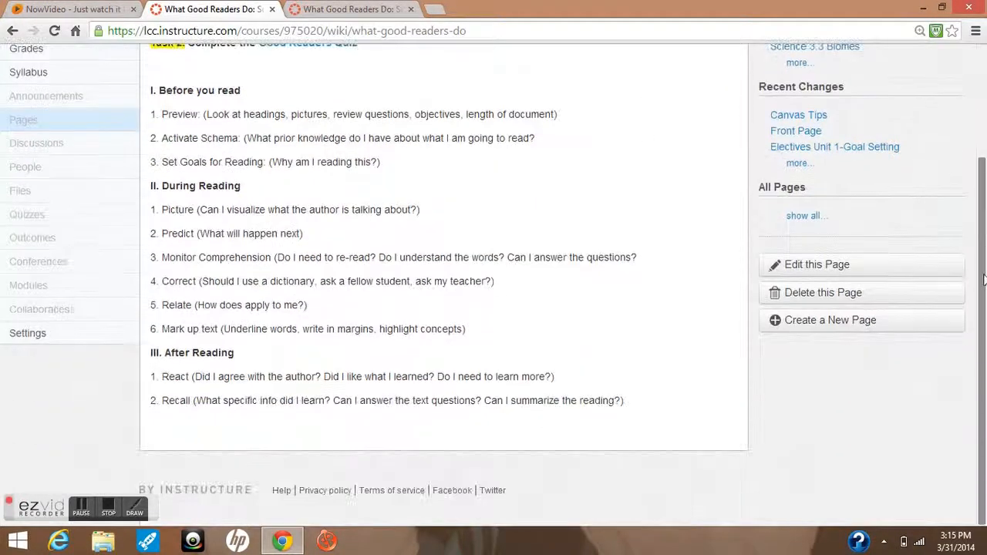
scroll("up", 3)
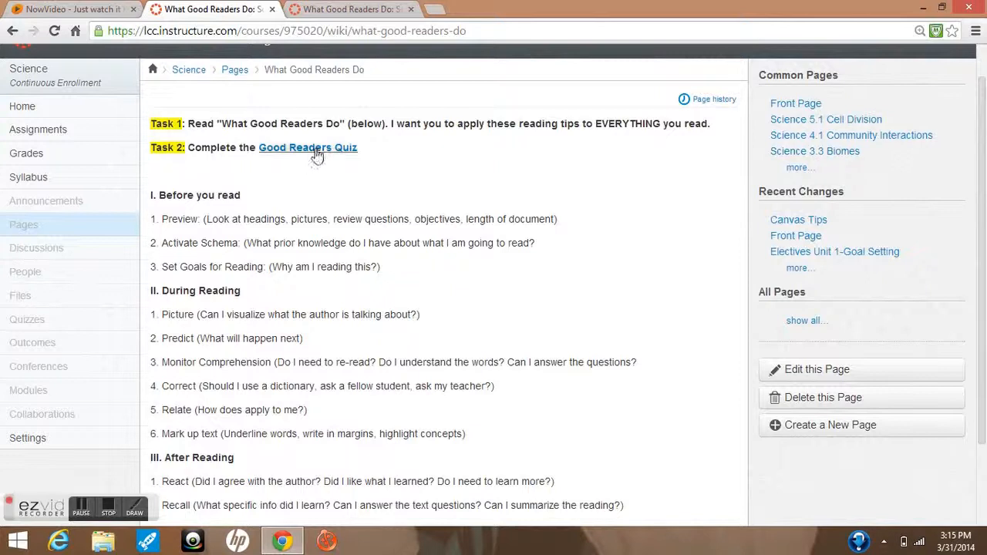
left_click(307, 148)
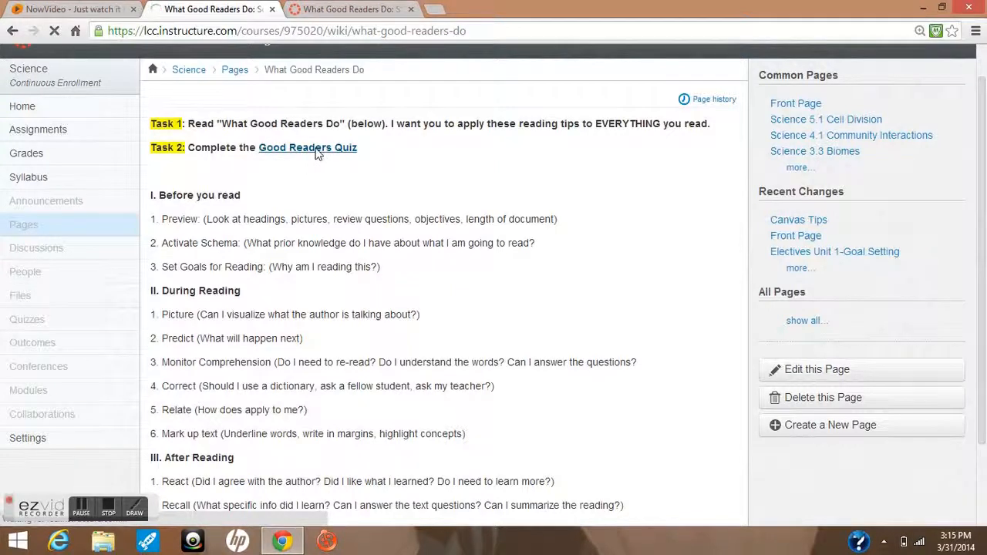
left_click(306, 148)
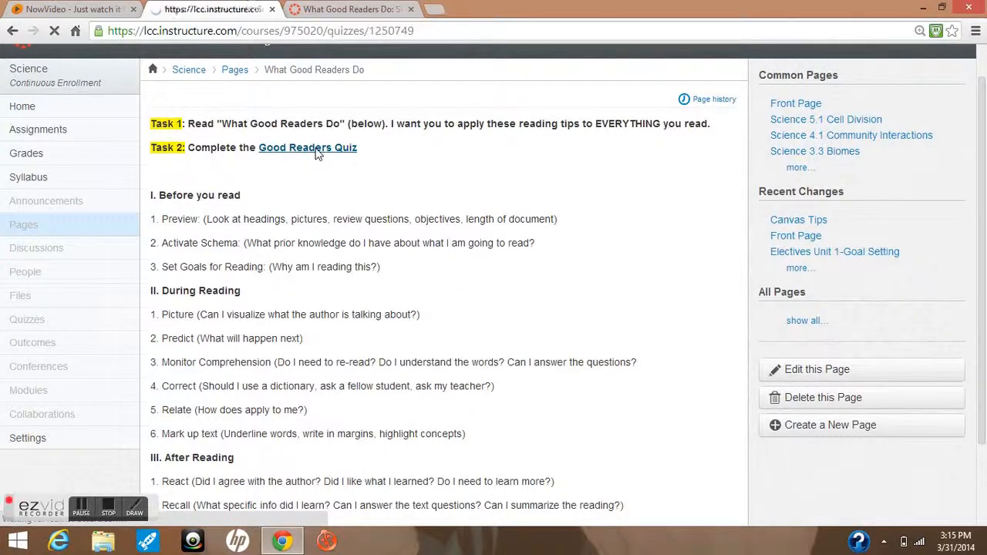
left_click(307, 148)
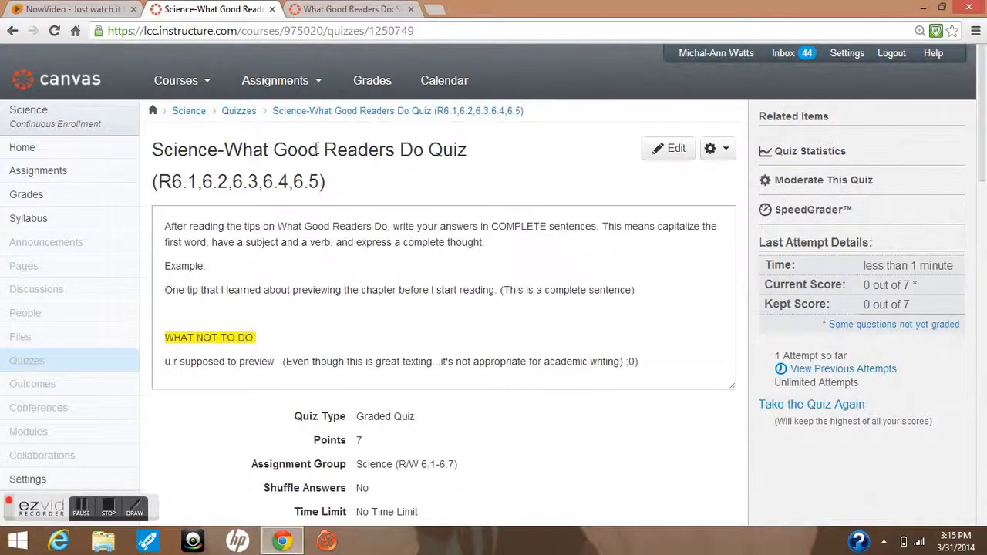
mouse_move(512, 330)
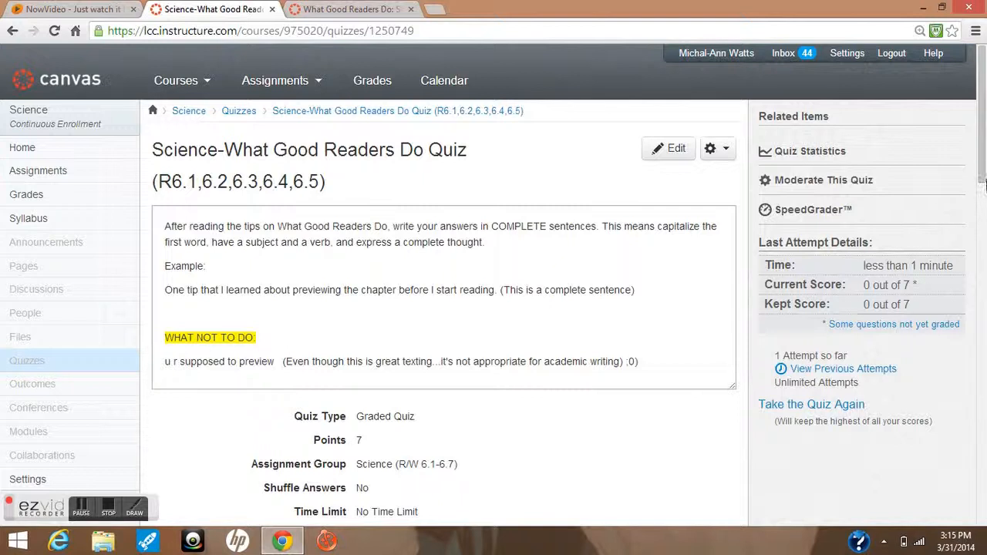
scroll("down", 3)
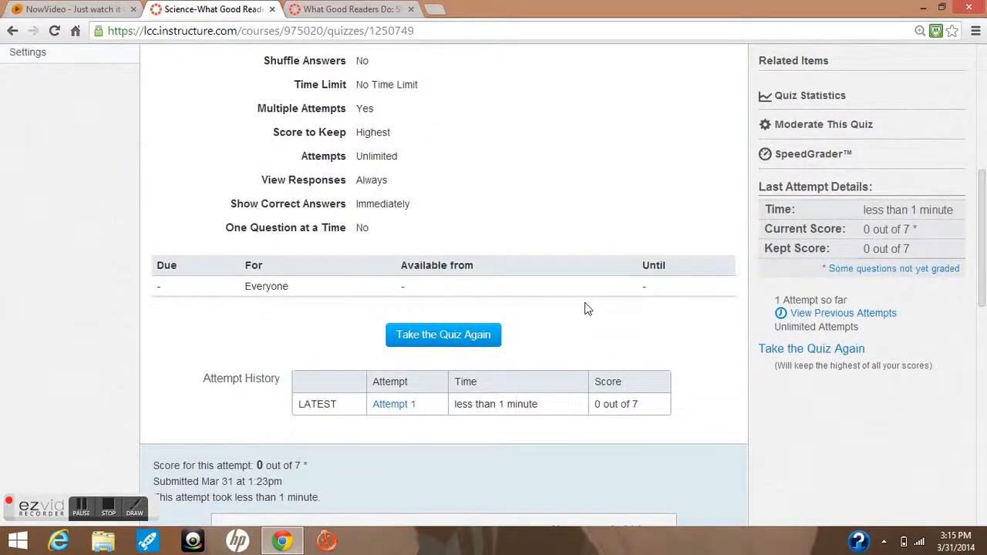
mouse_move(444, 334)
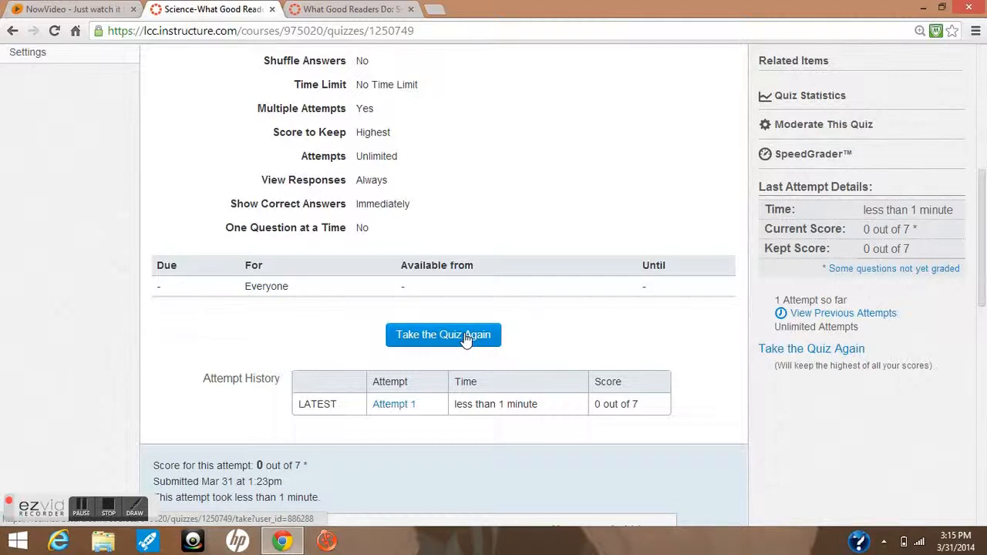
mouse_move(423, 326)
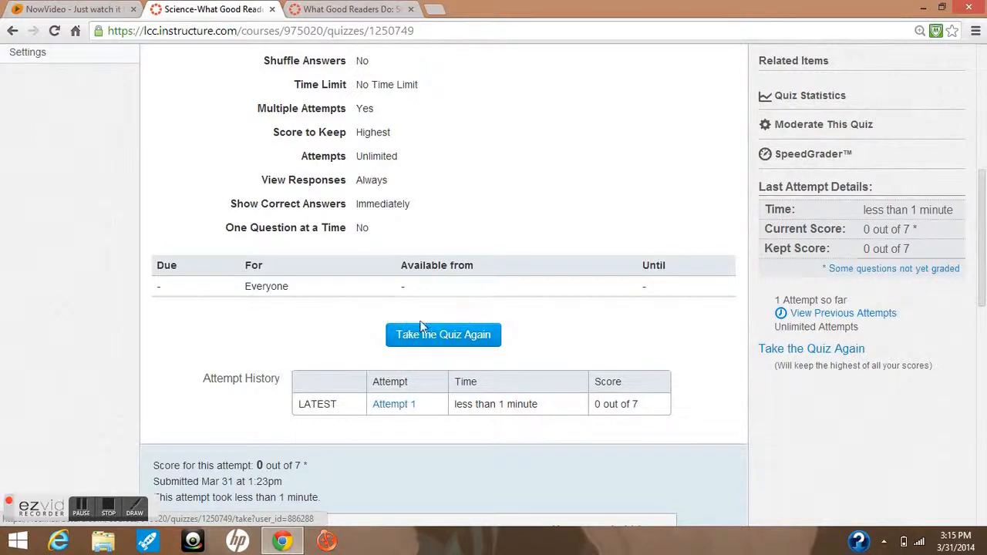
left_click(442, 333)
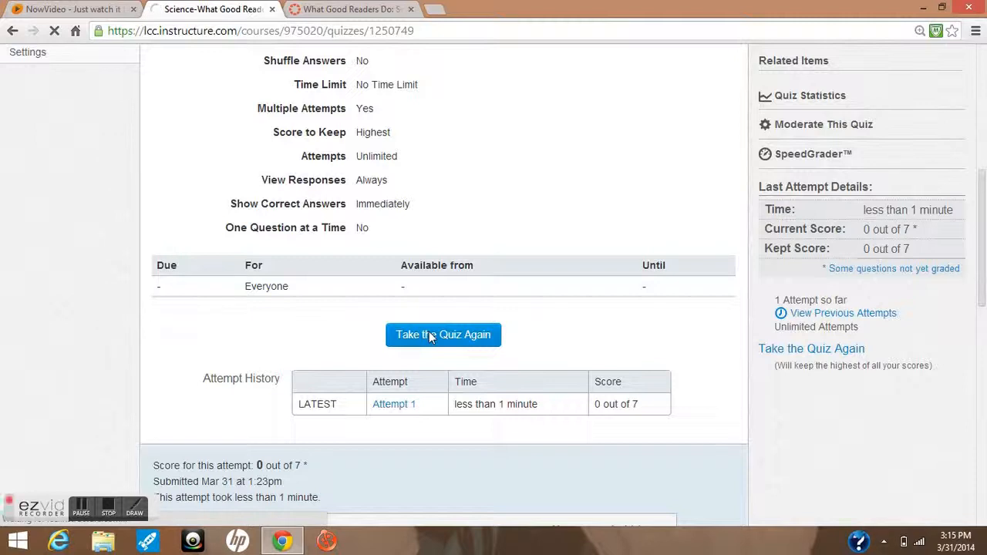
- Take the quiz again, then switch to the What Good Readers Do reading tab
left_click(442, 333)
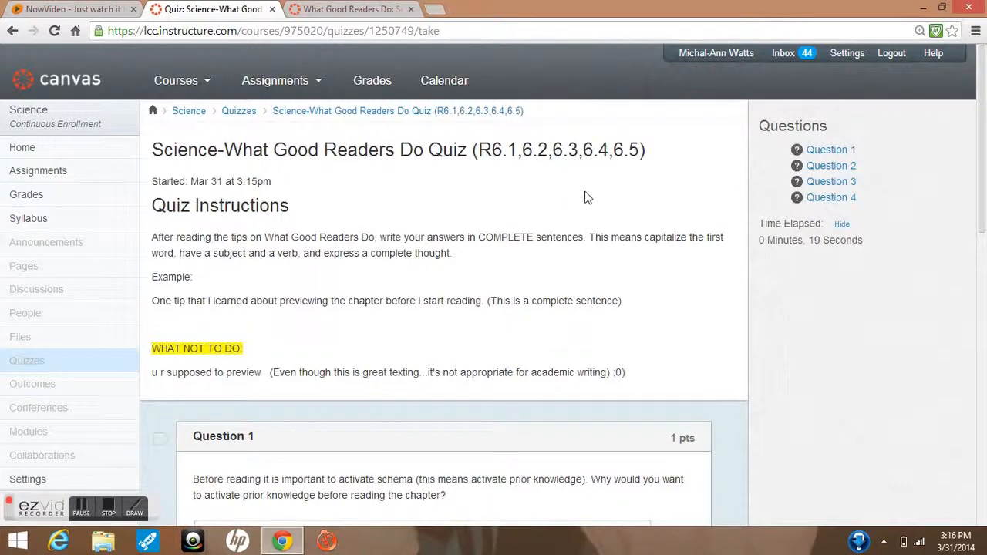
mouse_move(705, 281)
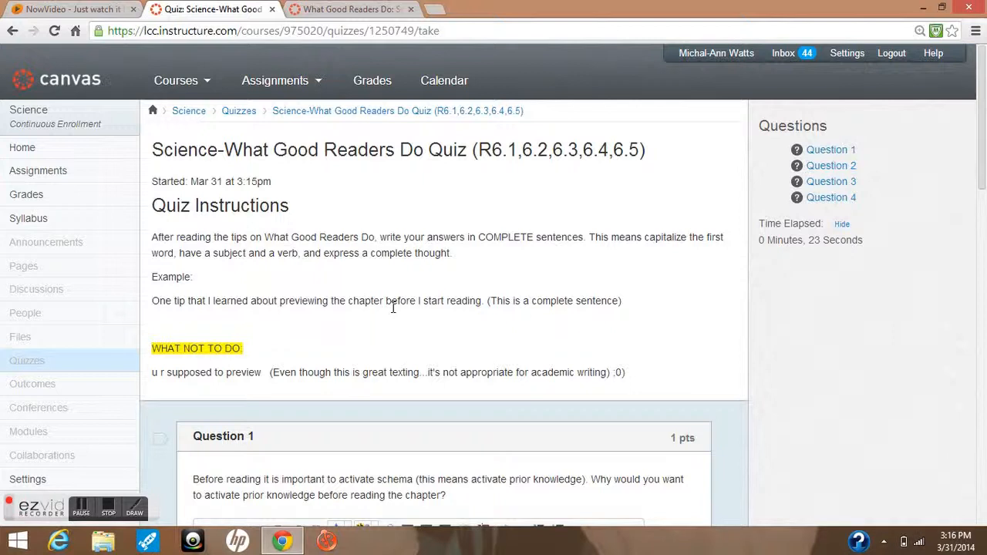
mouse_move(336, 248)
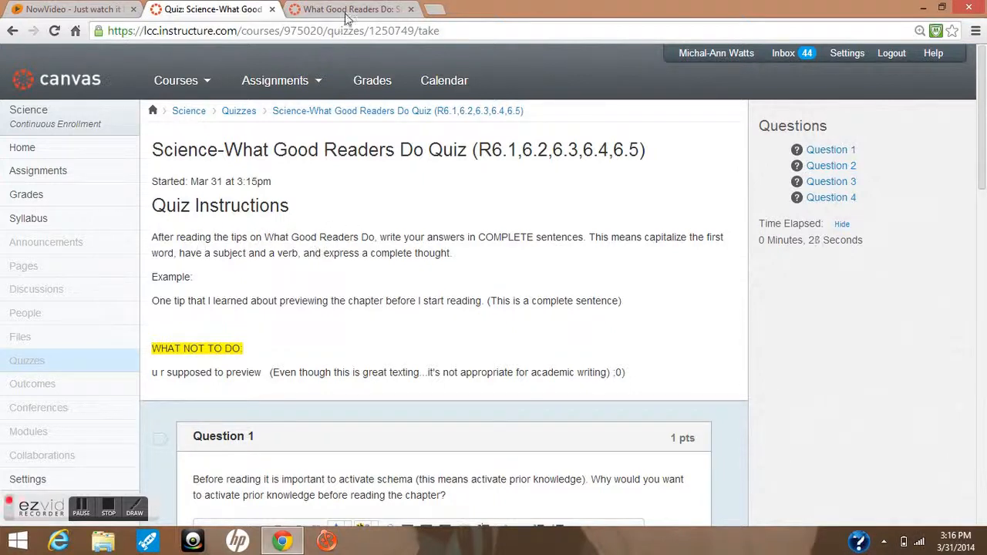
left_click(351, 9)
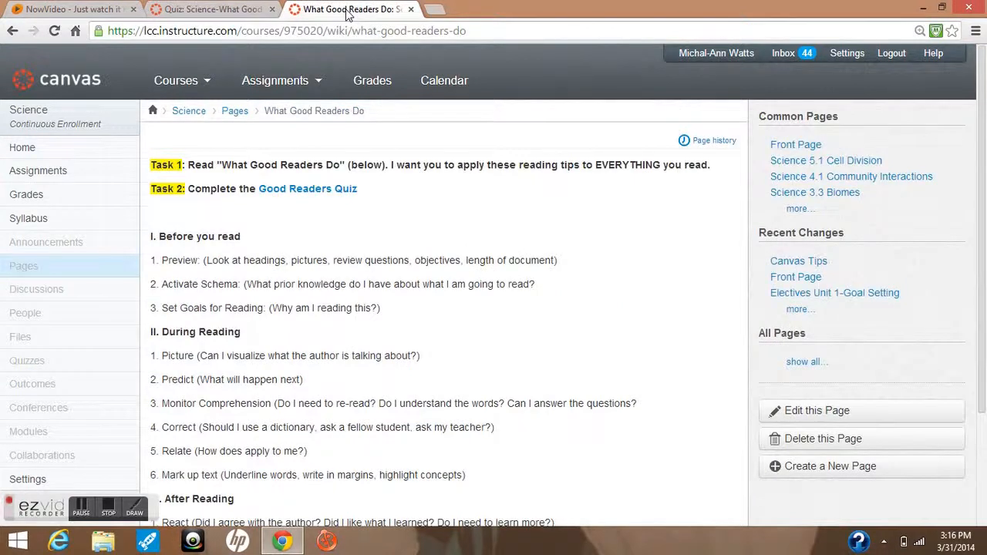
mouse_move(239, 9)
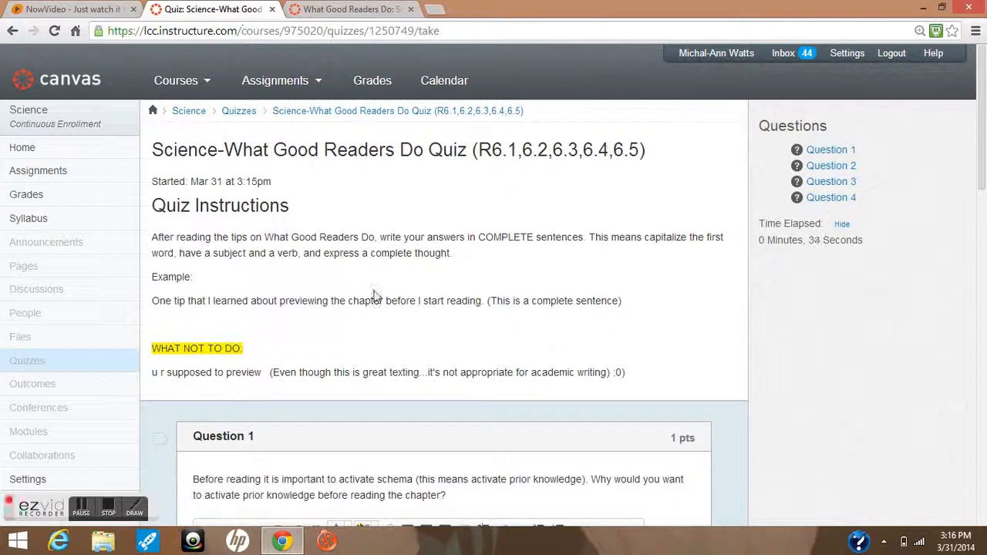
- Read through Questions 1–4 down to the Submit Quiz area, leaving them blank
scroll("down", 3)
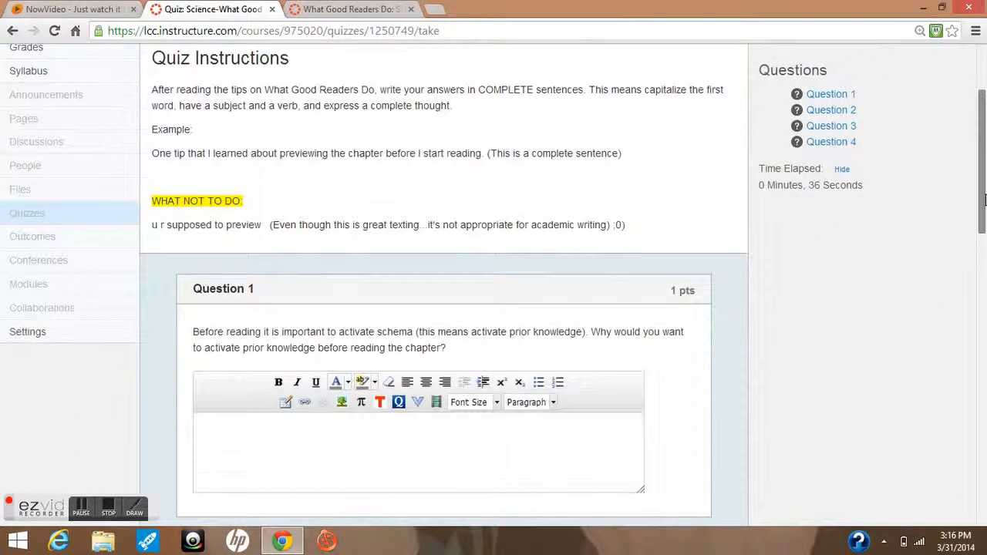
scroll("down", 3)
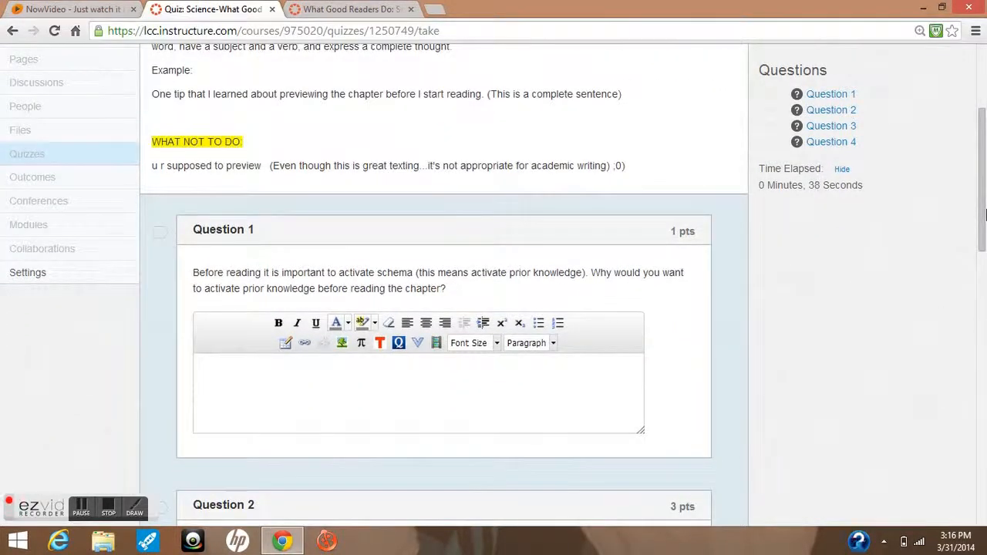
scroll("down", 3)
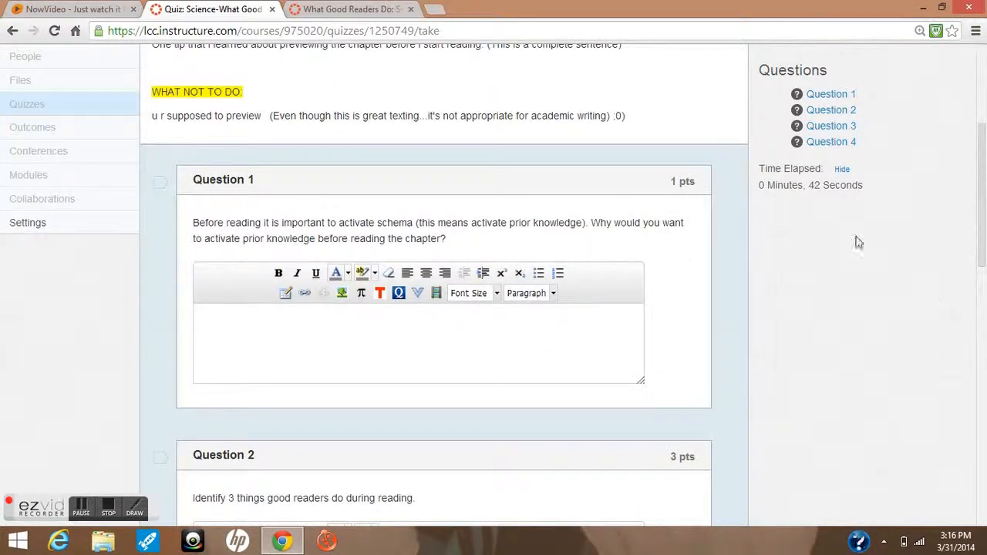
mouse_move(219, 315)
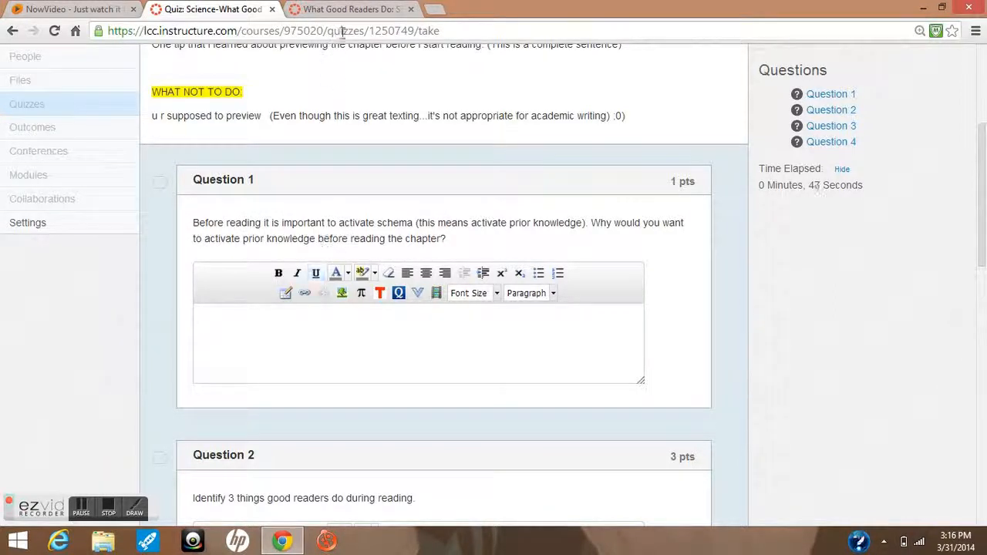
left_click(347, 9)
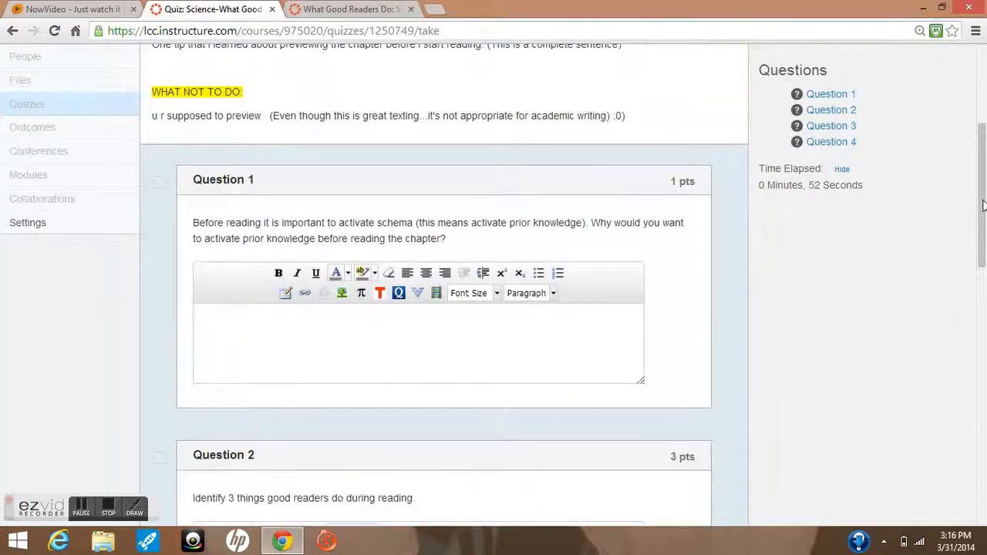
scroll("down", 3)
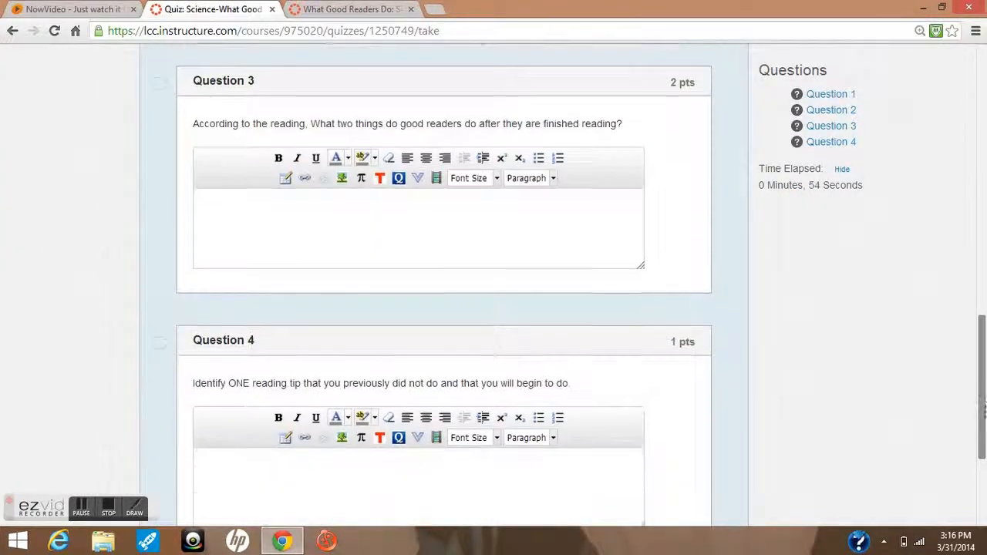
scroll("down", 3)
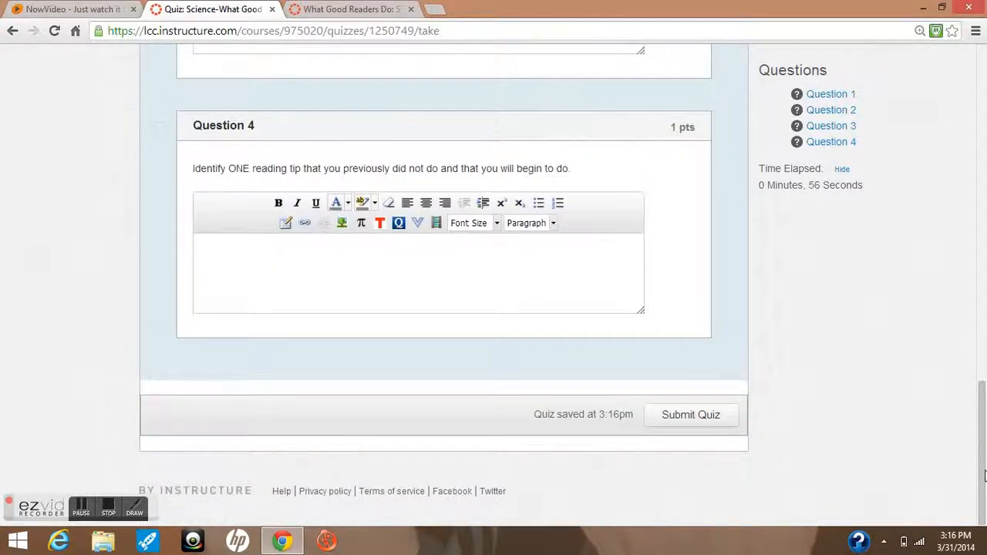
mouse_move(682, 424)
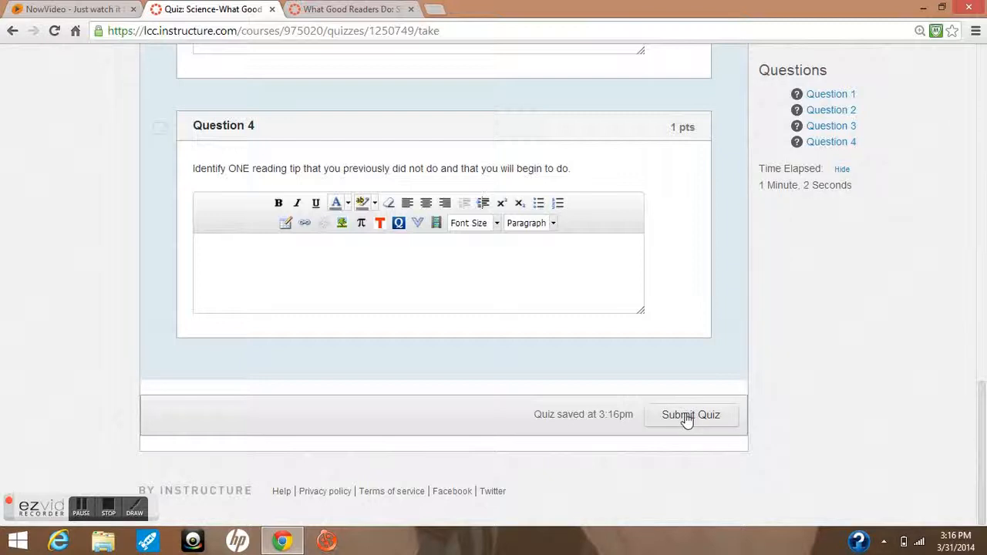
- Submit the blank quiz and confirm despite the four-unanswered-questions warning
left_click(691, 415)
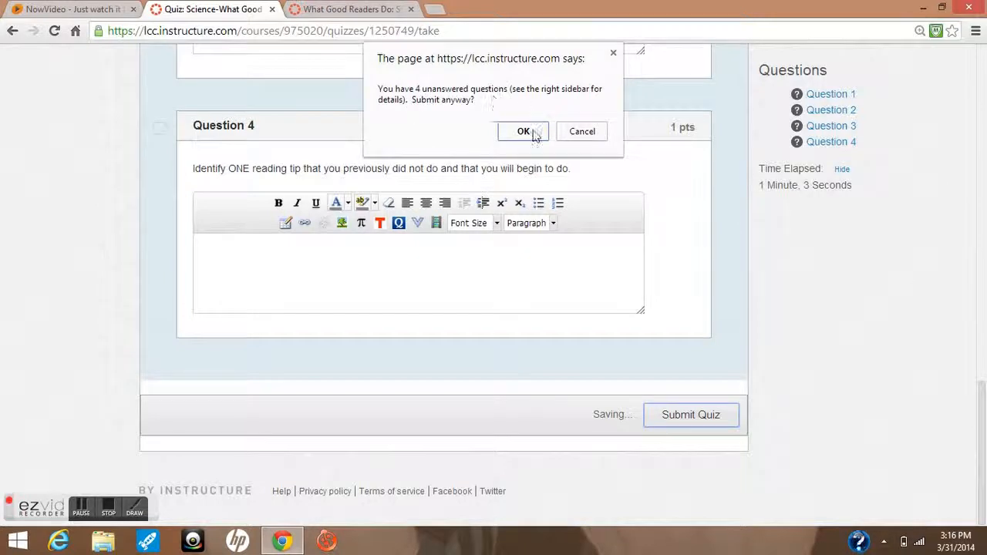
left_click(524, 131)
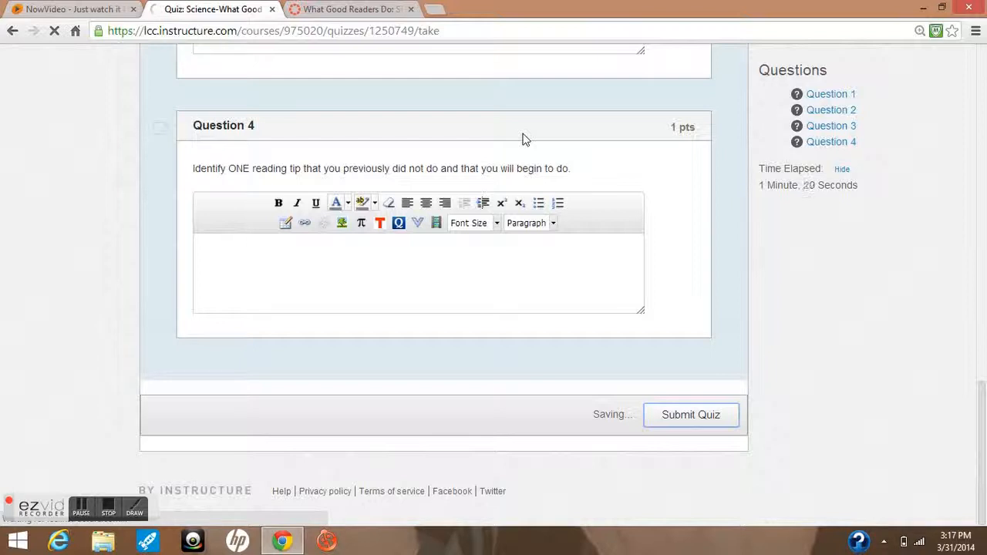
- Check Last Attempt Details showing two attempts and a score of 0 out of 7
left_click(691, 415)
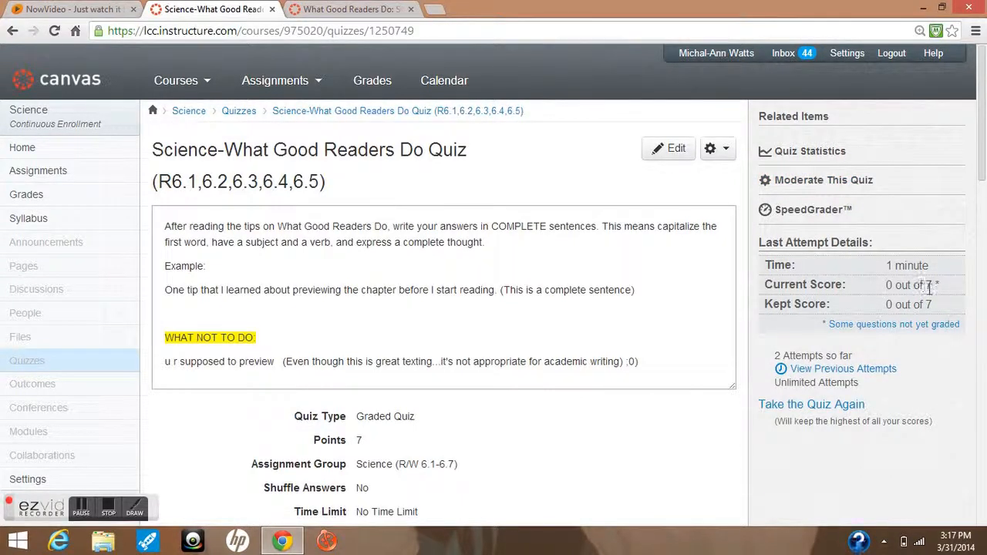
mouse_move(935, 299)
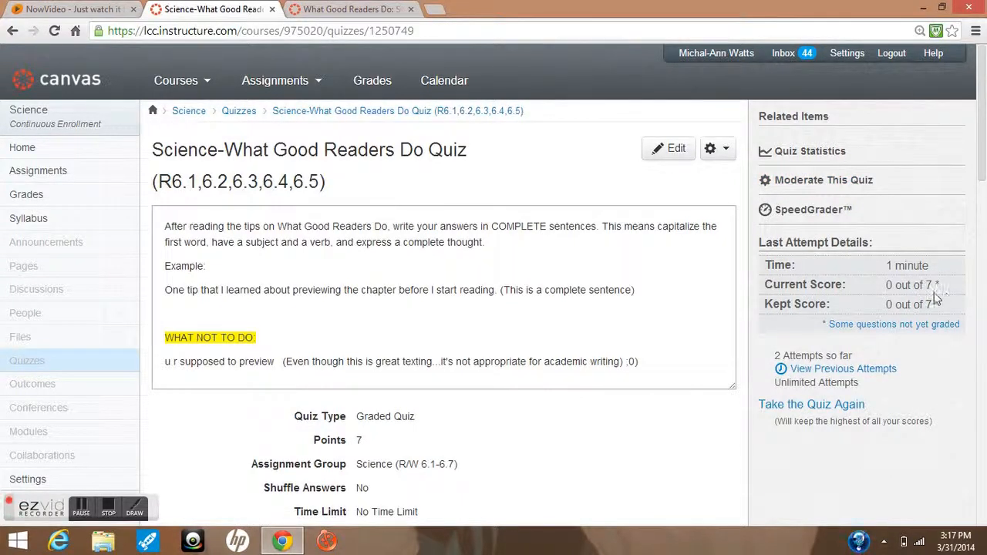